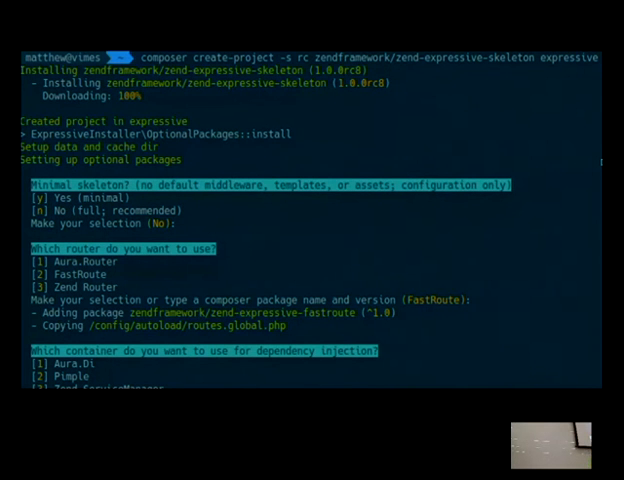
Switch to PhpStorm, select di-config.php's imports, and show the file in Presentation Mode
scroll(down, 3)
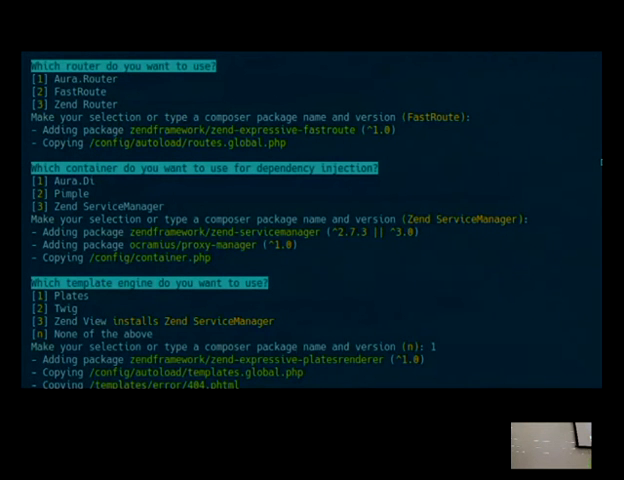
scroll(down, 3)
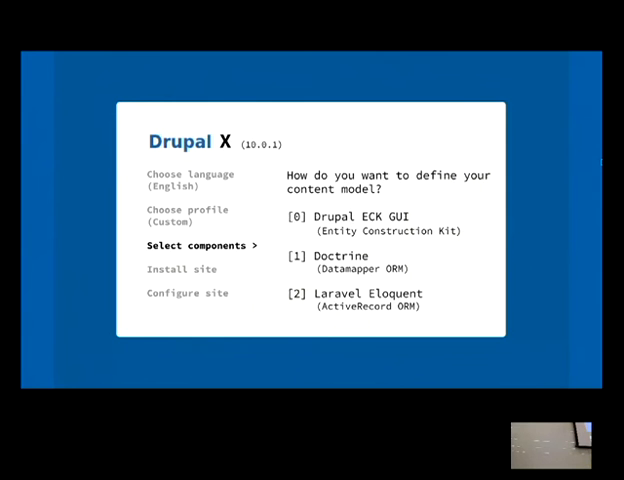
key(Right)
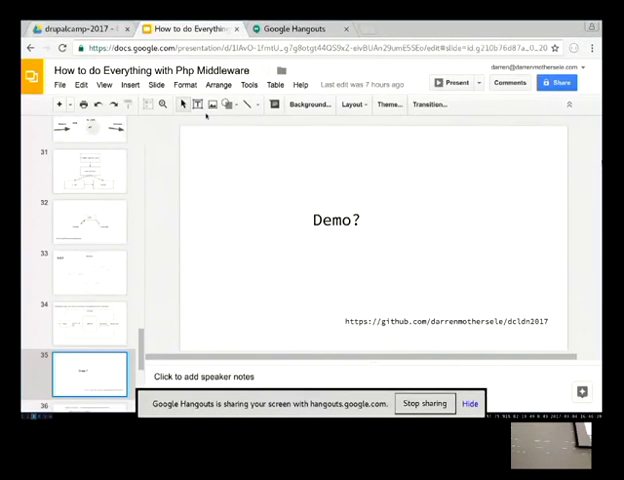
click(295, 28)
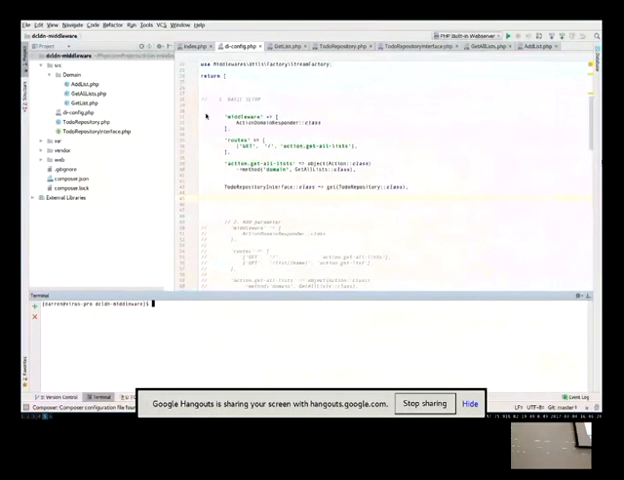
drag(210, 113, 400, 190)
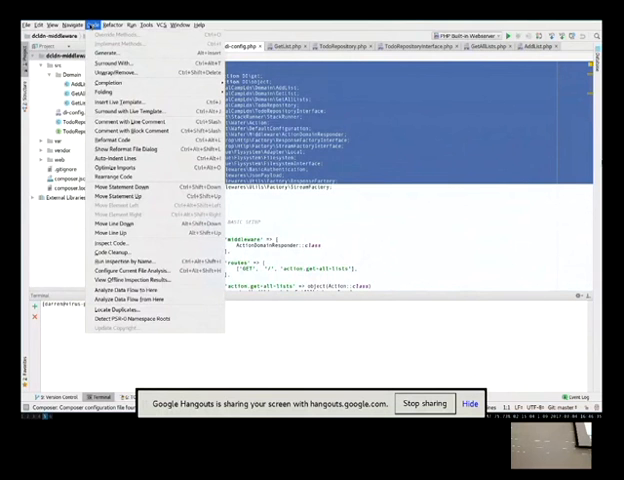
click(50, 25)
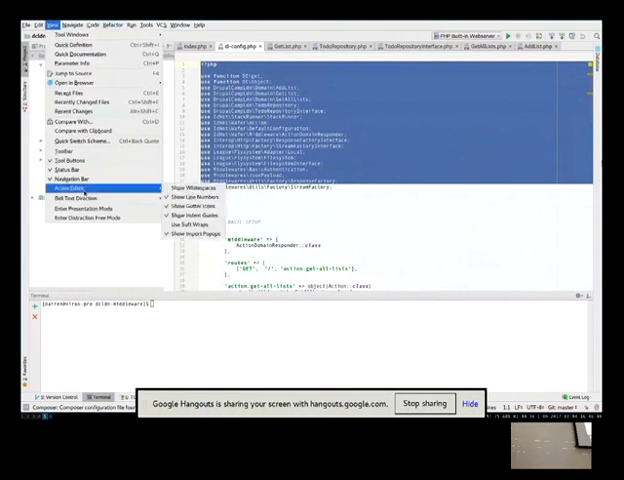
click(74, 208)
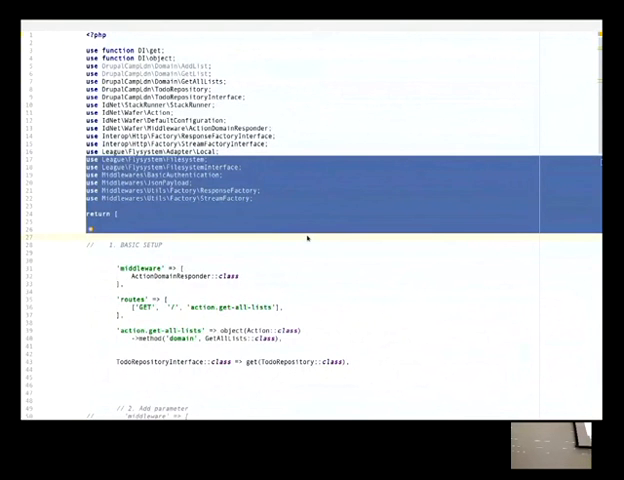
Scroll through di-config.php's commented setup sections, then return to the Demo? slide
scroll(down, 3)
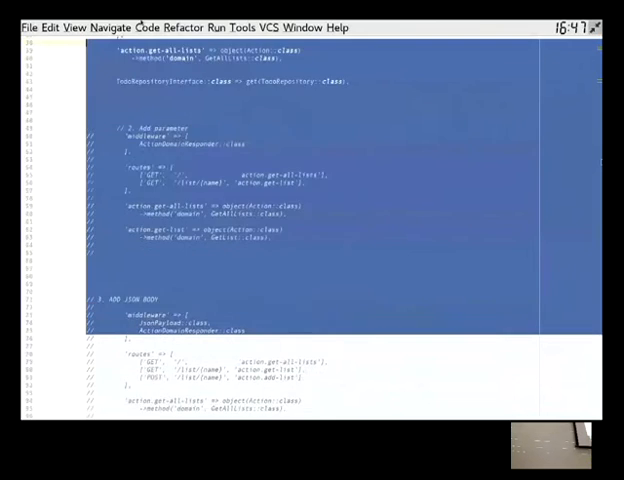
scroll(up, 3)
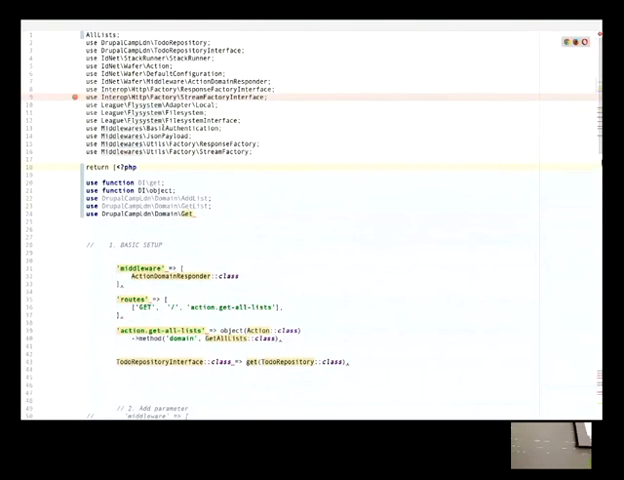
click(74, 27)
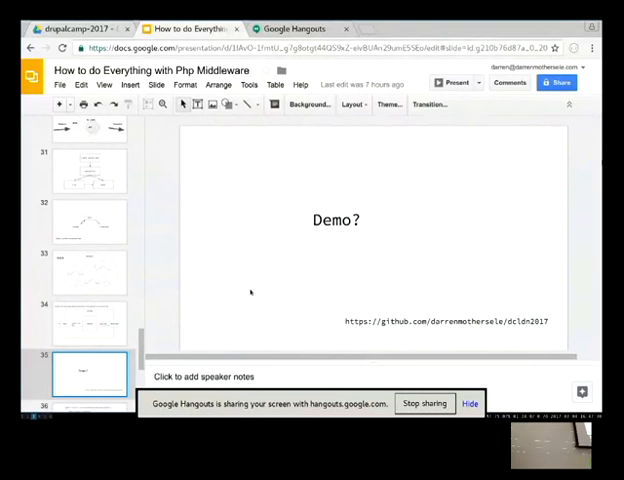
Follow the dcldn2017 GitHub link on the Demo? slide to open the repository
click(453, 321)
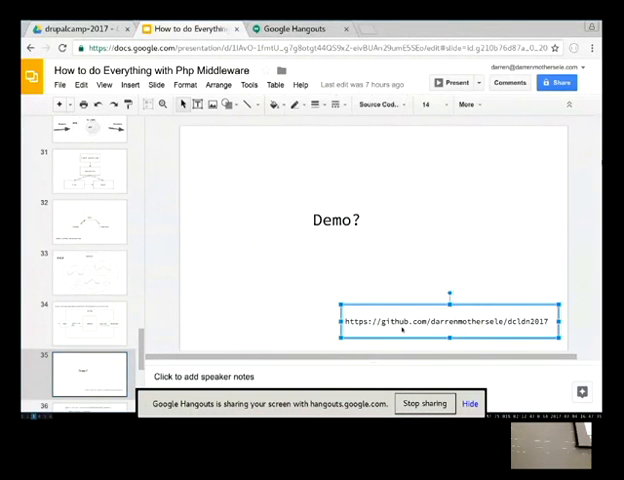
double_click(450, 322)
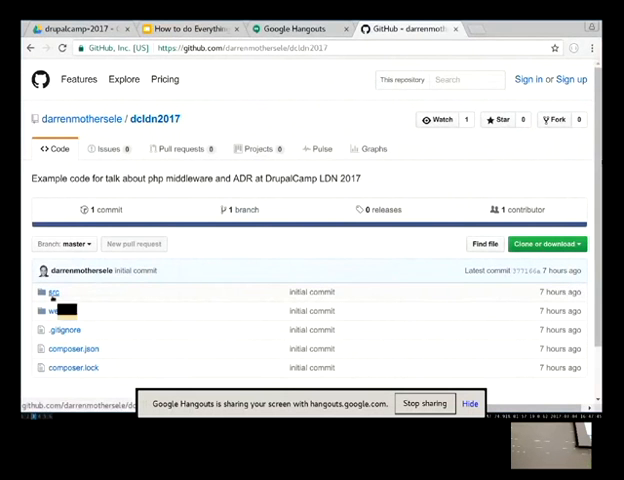
Open src/di-config.php and scroll to the BASIC SETUP middleware, route and action definitions
click(54, 292)
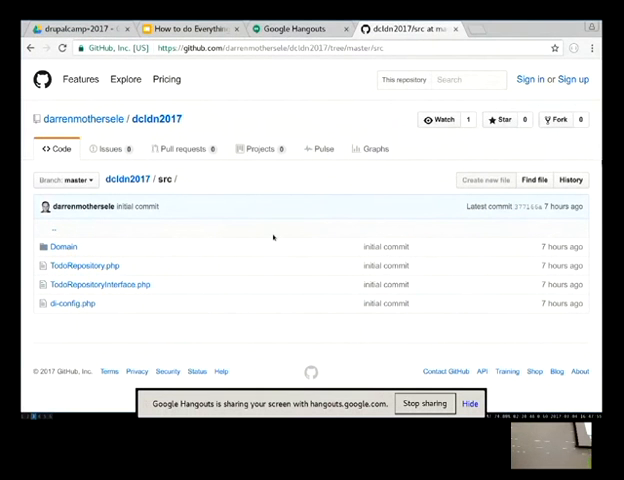
mouse_move(89, 251)
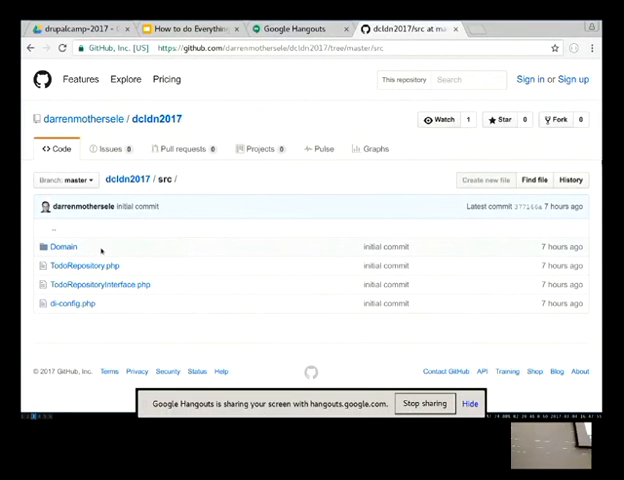
mouse_move(70, 303)
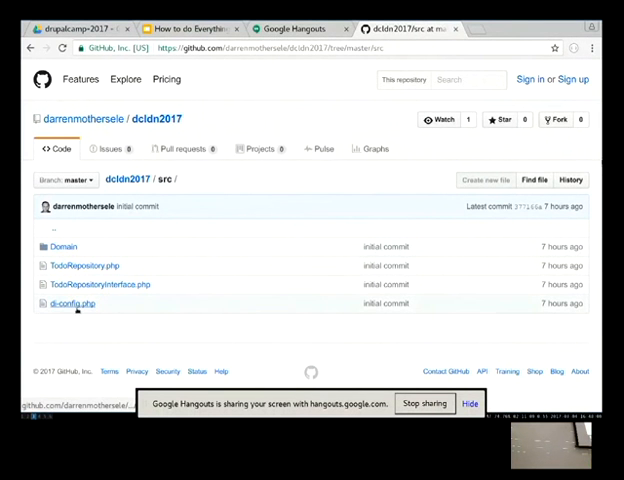
click(72, 303)
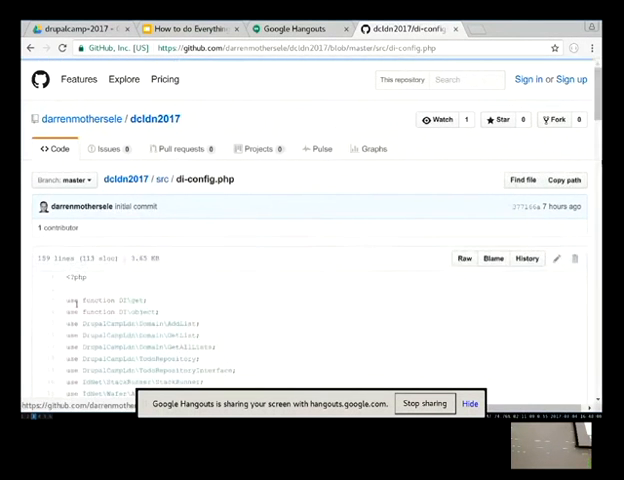
scroll(down, 3)
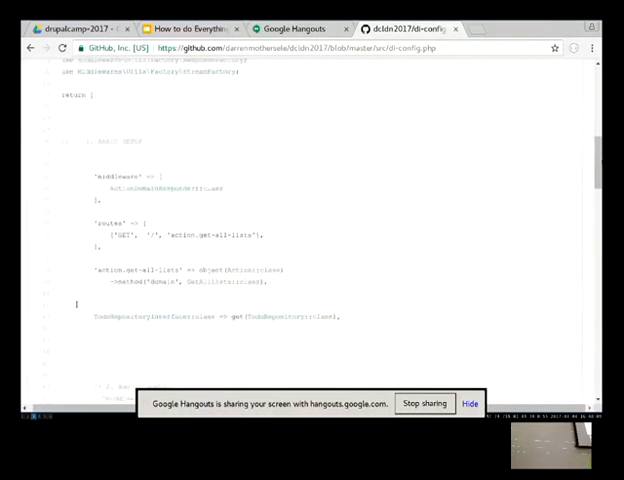
scroll(down, 3)
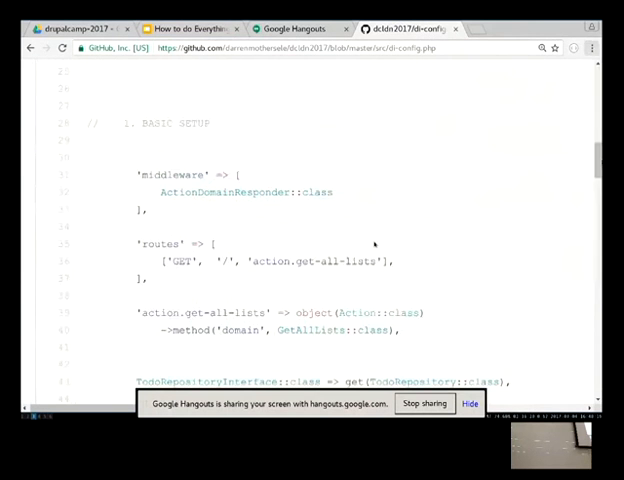
scroll(down, 3)
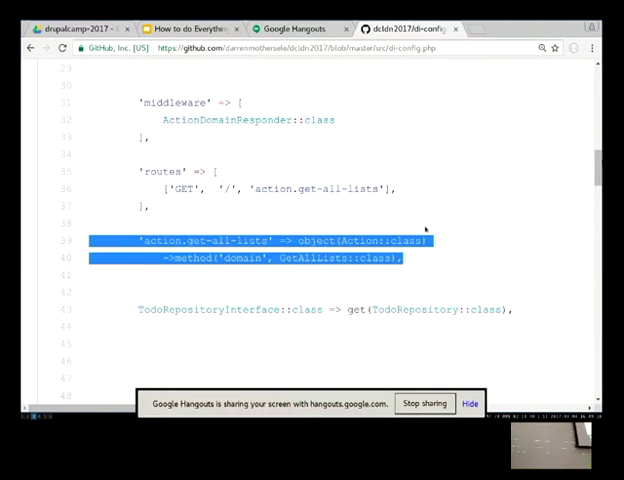
Deselect the get-all-lists lines and scroll back to di-config.php's imports
click(415, 258)
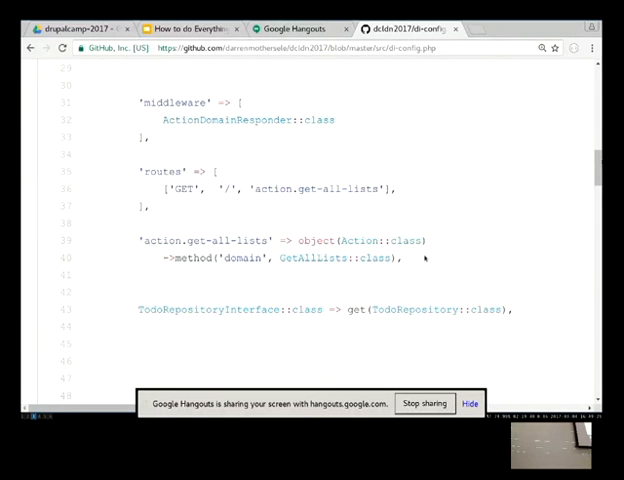
mouse_move(367, 281)
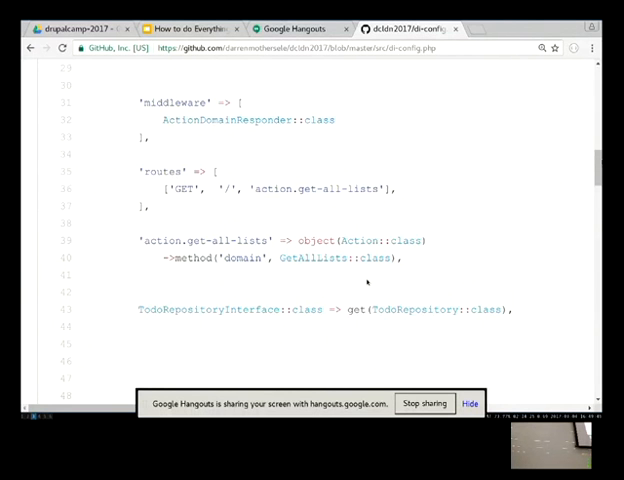
mouse_move(278, 133)
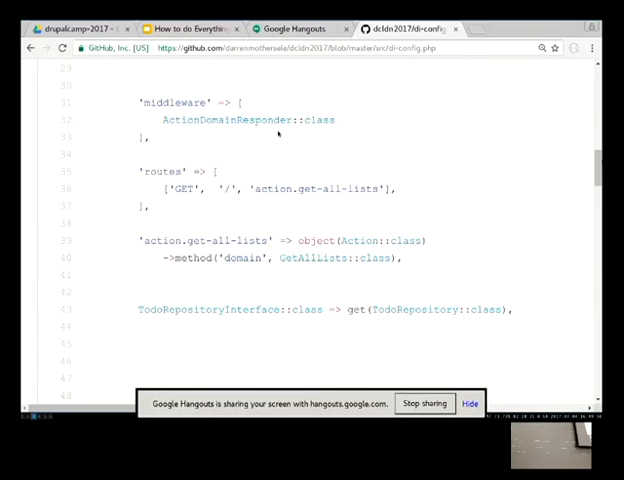
scroll(up, 3)
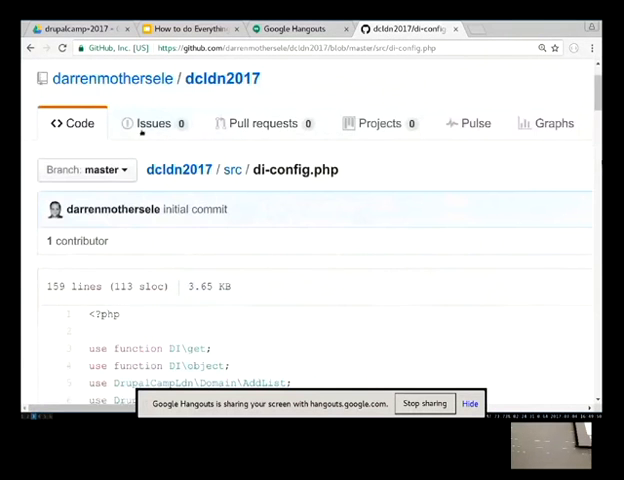
Open TodoRepositoryInterface.php from src to show listTodoLists, saveItems and getItems declarations
click(237, 169)
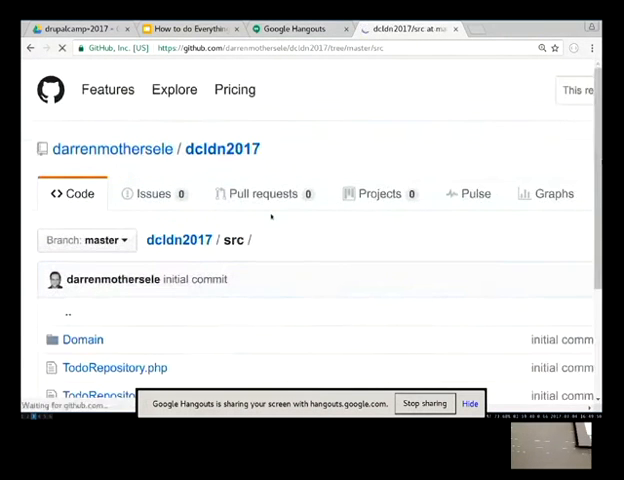
scroll(down, 3)
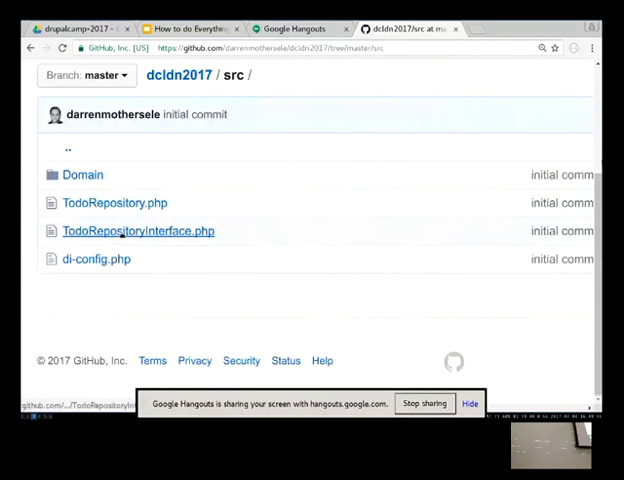
click(137, 231)
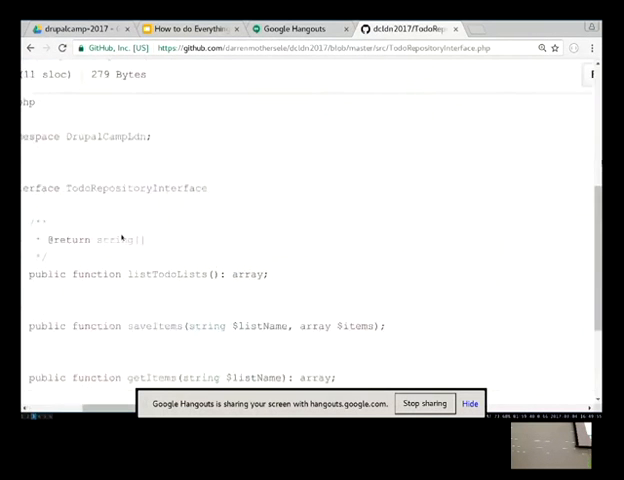
scroll(down, 3)
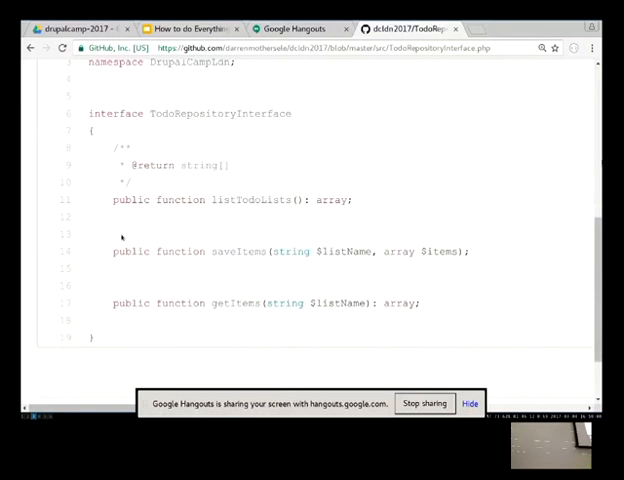
mouse_move(254, 270)
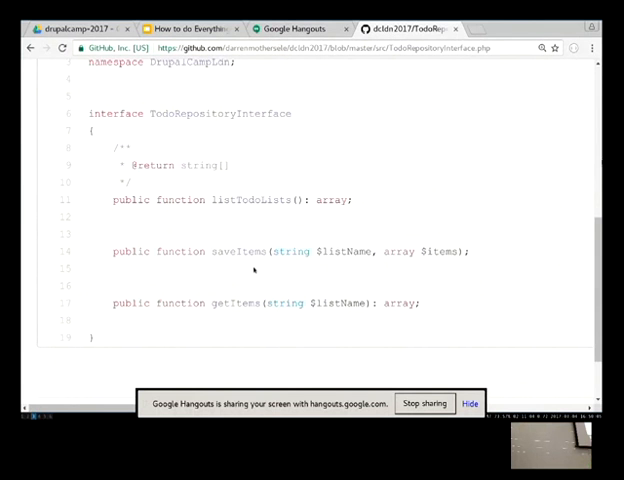
mouse_move(233, 330)
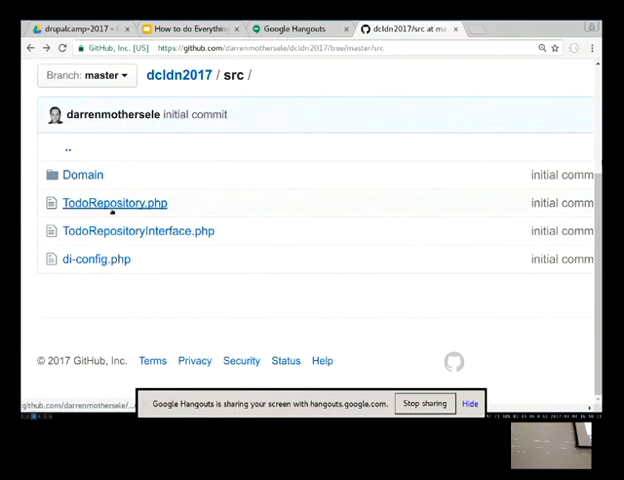
Open TodoRepository.php and scroll through its constructor, listTodoLists and saveItems implementations
click(114, 203)
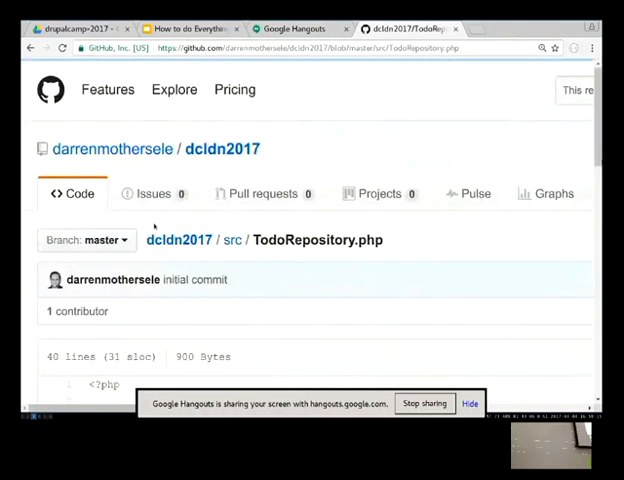
scroll(down, 3)
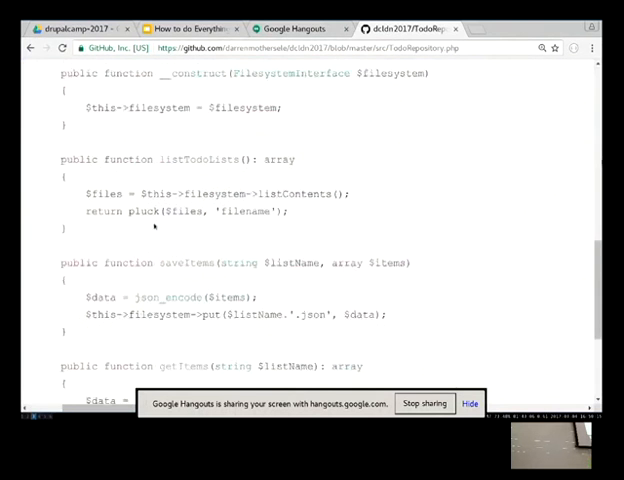
scroll(up, 3)
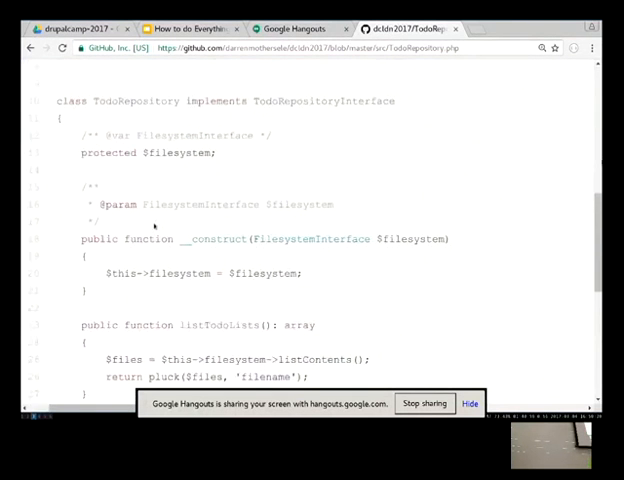
scroll(down, 3)
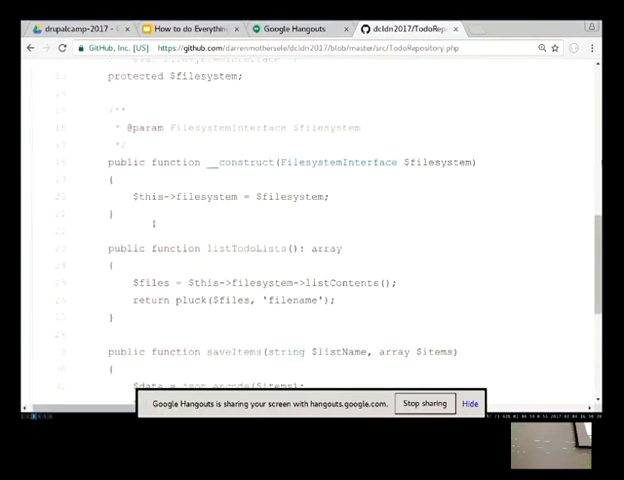
scroll(up, 3)
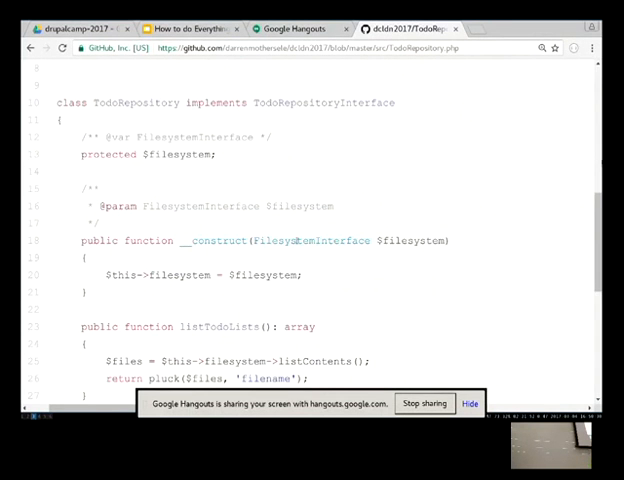
scroll(down, 3)
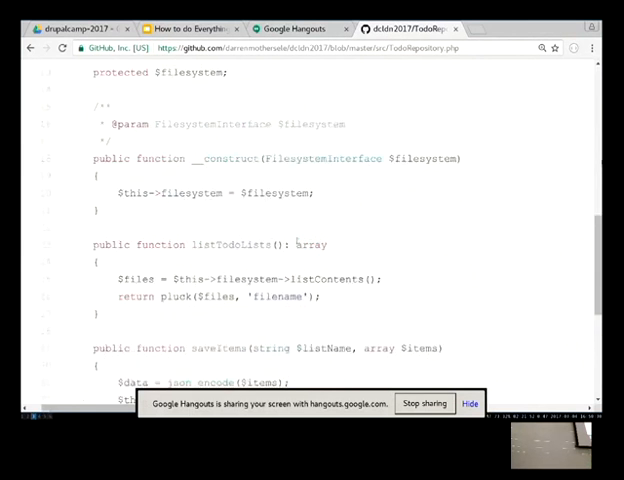
scroll(down, 3)
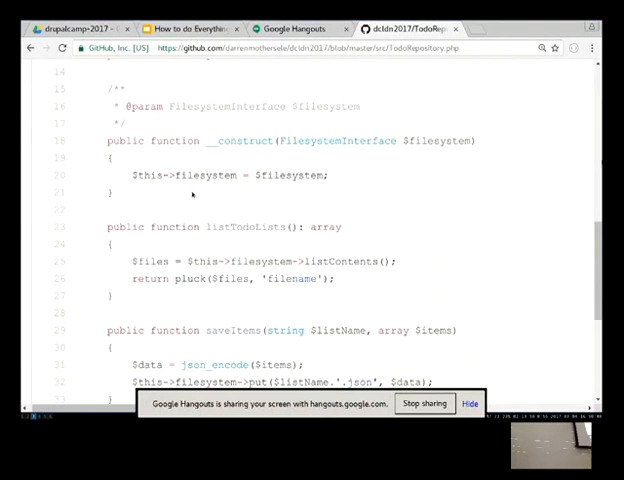
scroll(up, 3)
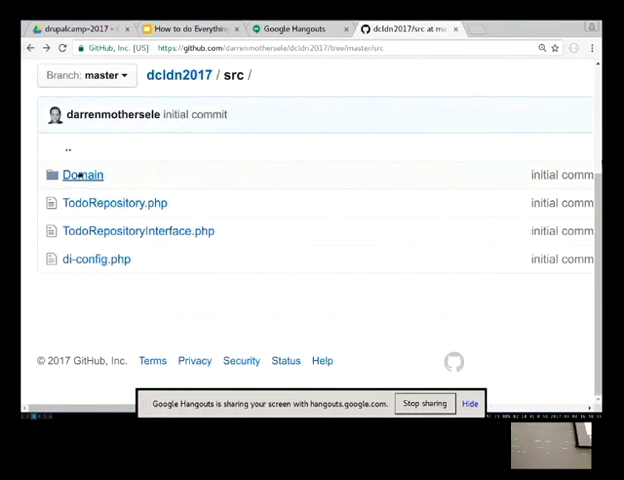
Open src/Domain and scroll through GetAllLists.php's code
click(82, 174)
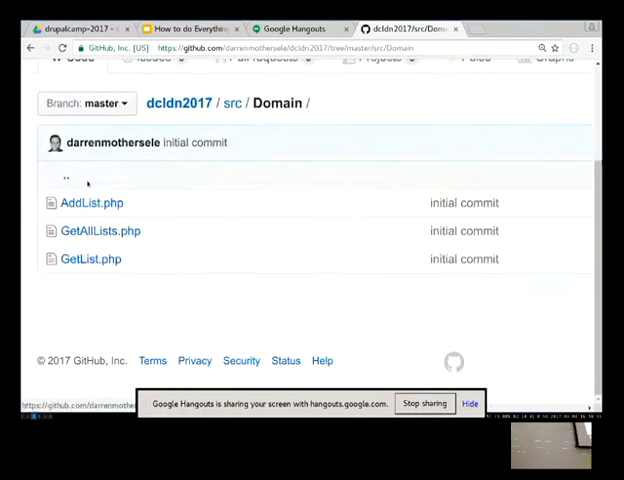
scroll(up, 3)
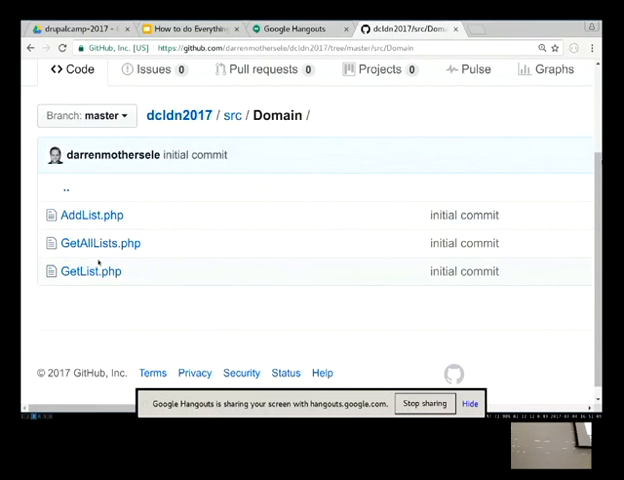
mouse_move(99, 243)
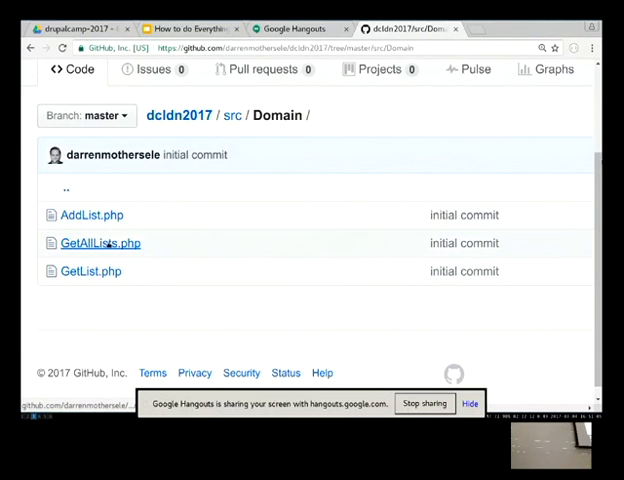
click(99, 243)
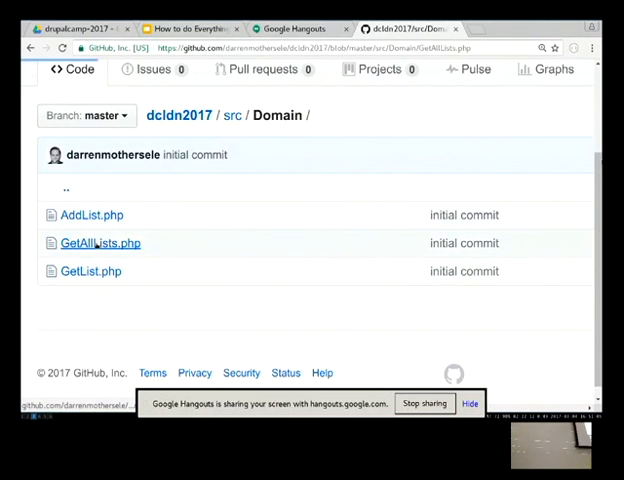
click(99, 243)
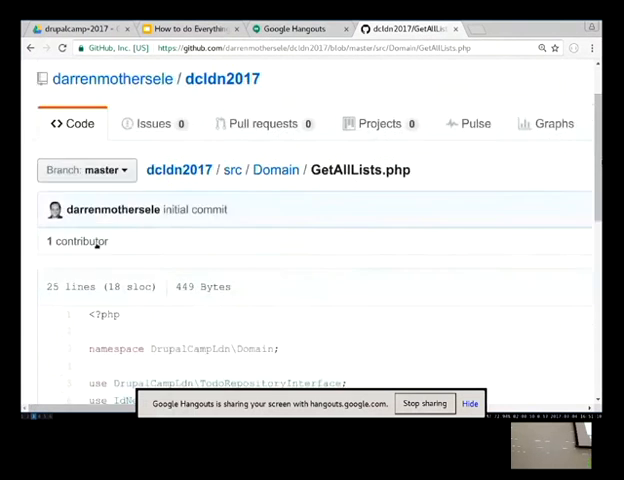
scroll(down, 3)
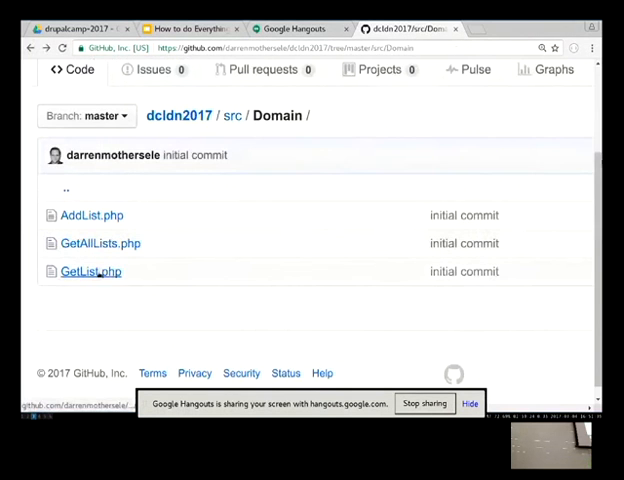
click(89, 271)
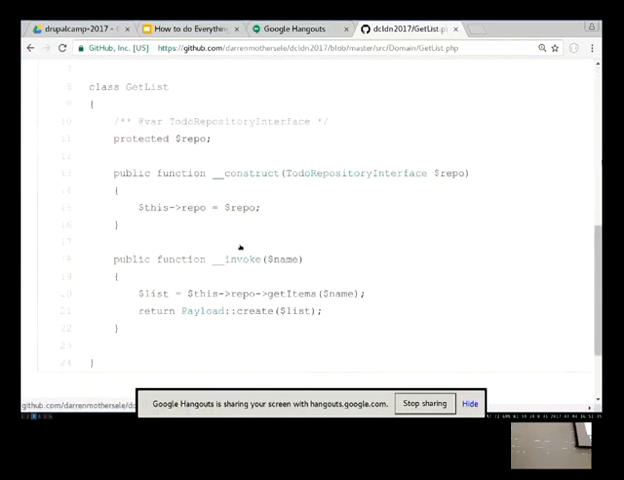
scroll(down, 3)
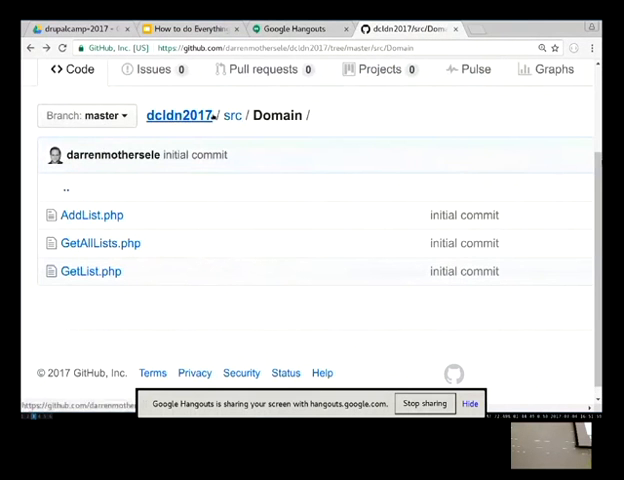
Open di-config.php from src to show the get-list route and action, then return to the repo root
click(240, 115)
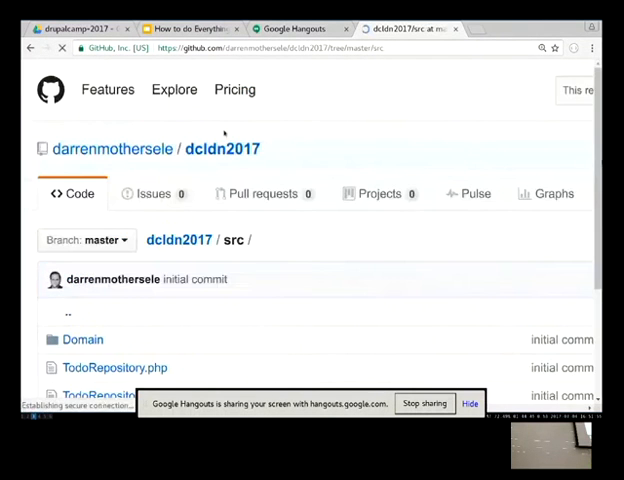
scroll(down, 3)
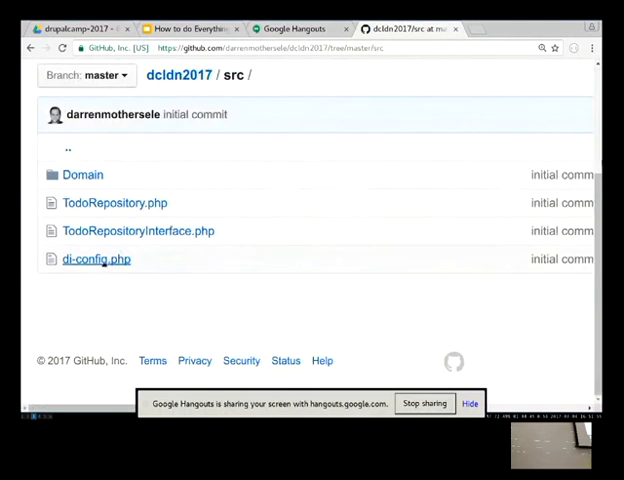
click(96, 259)
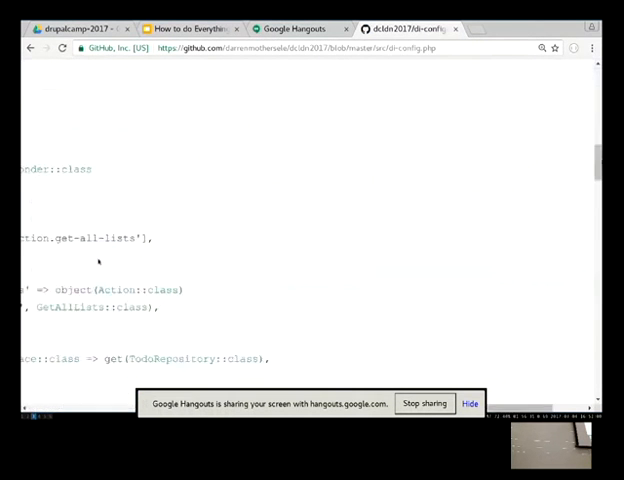
scroll(up, 3)
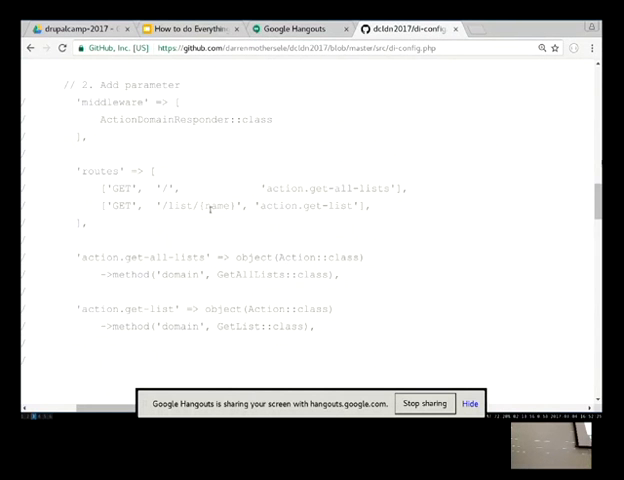
scroll(up, 3)
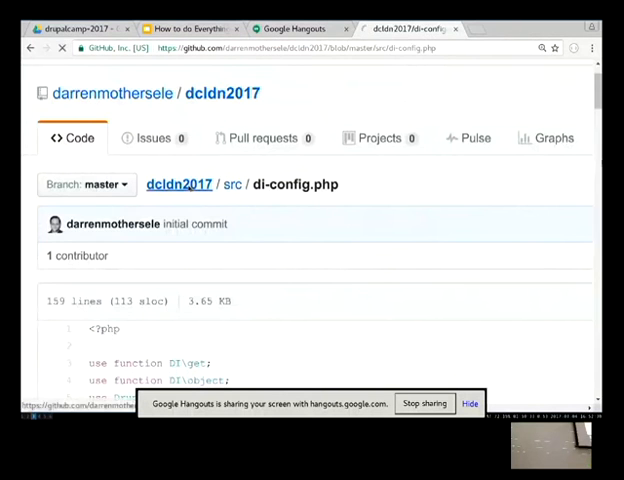
click(179, 184)
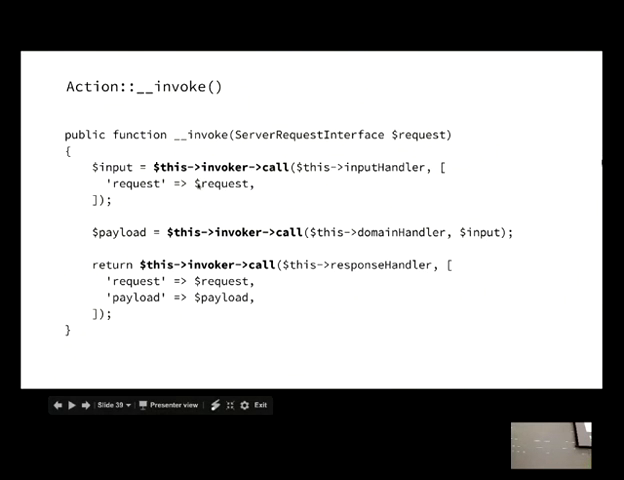
mouse_move(360, 238)
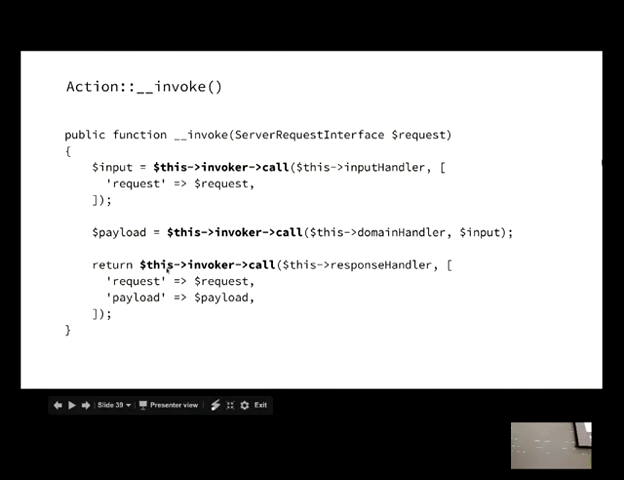
mouse_move(357, 287)
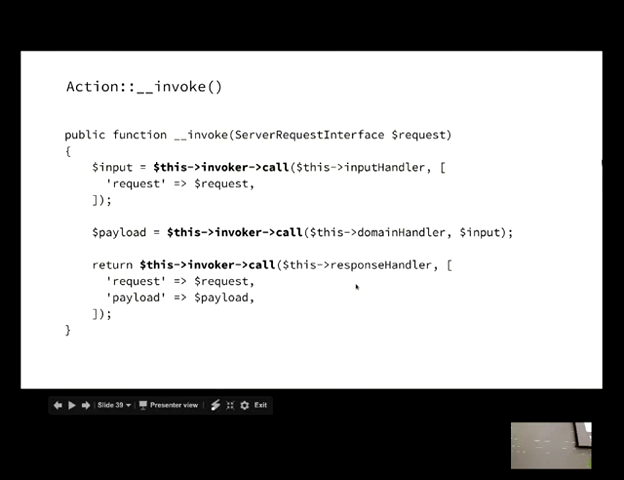